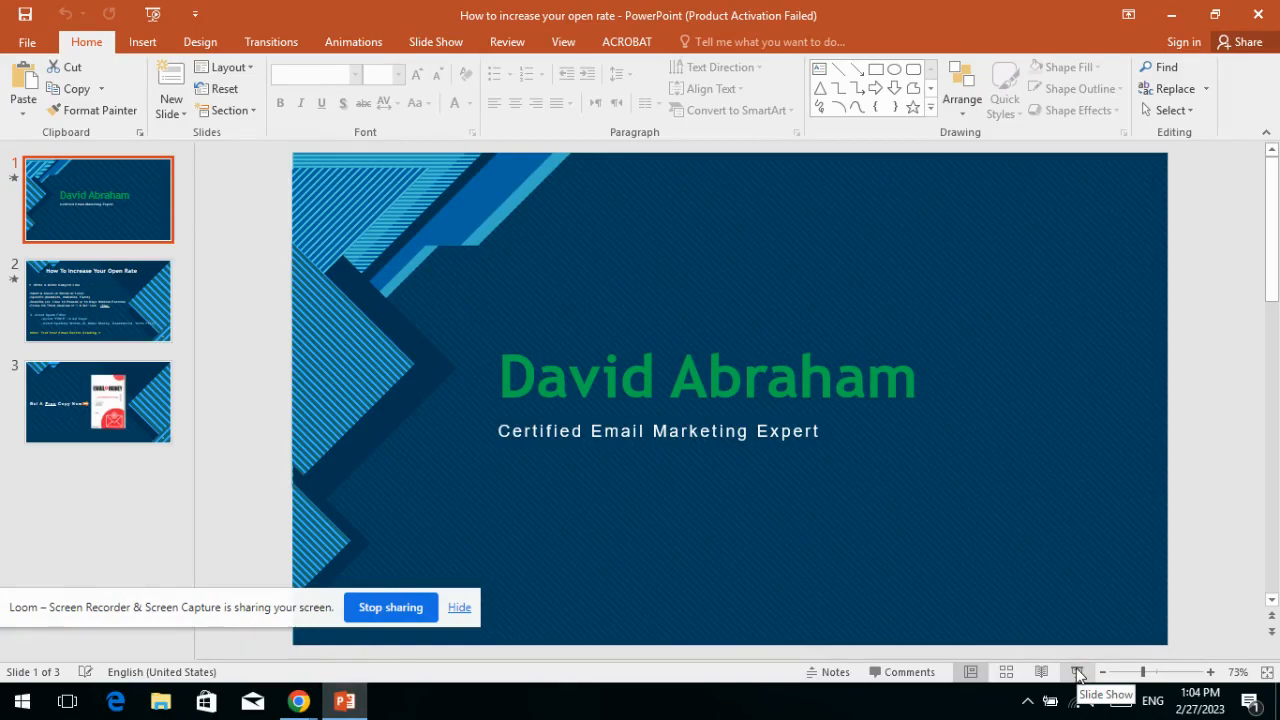
Step: Start the slide show full screen from the status bar
click(1078, 671)
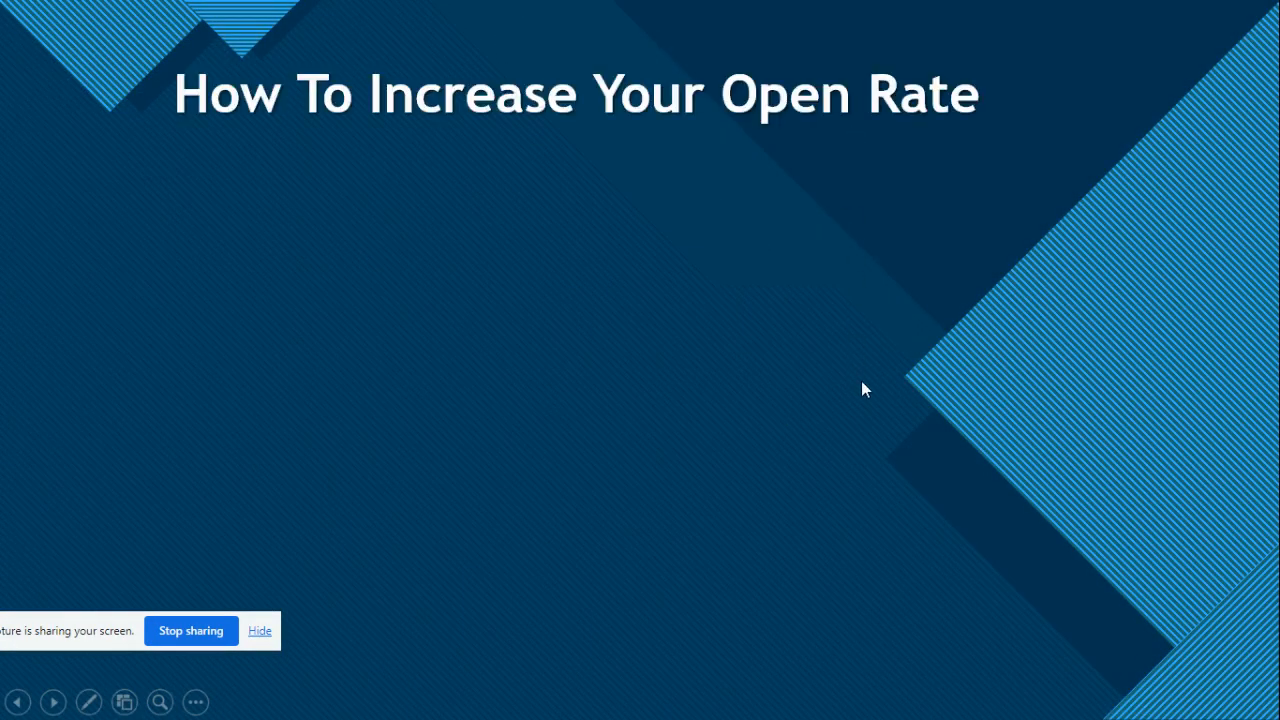
mouse_move(860, 292)
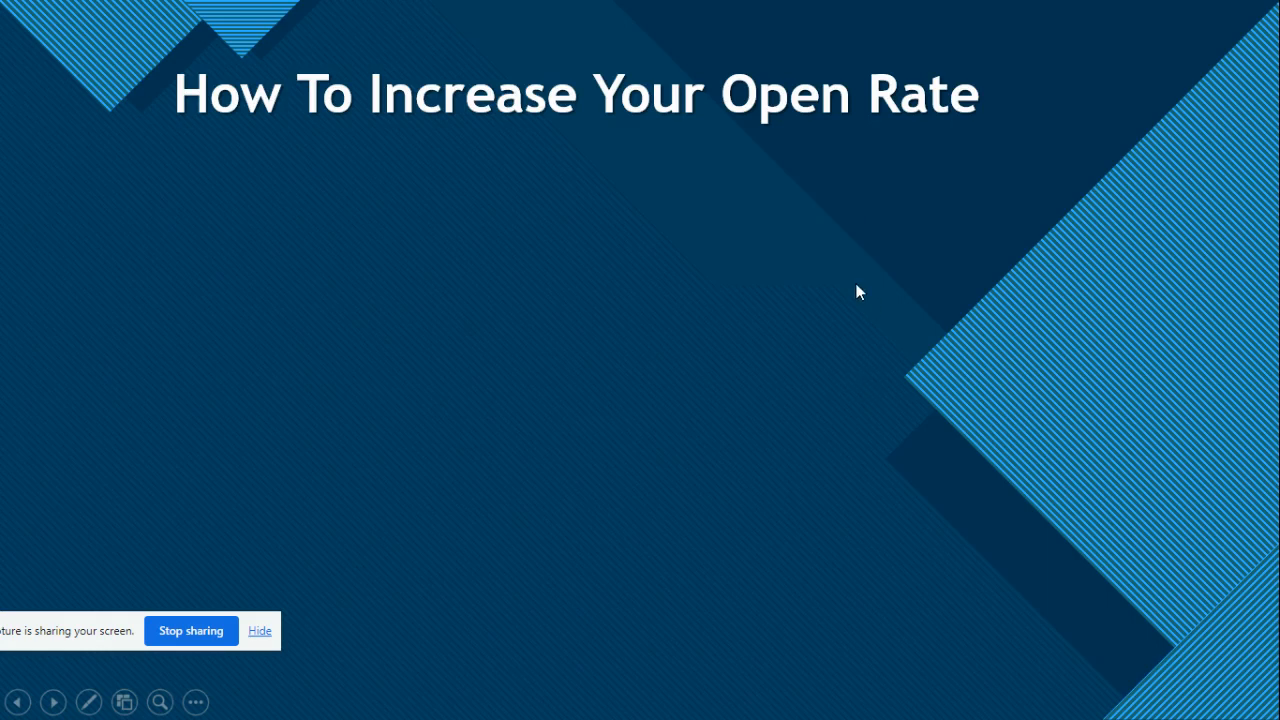
mouse_move(778, 274)
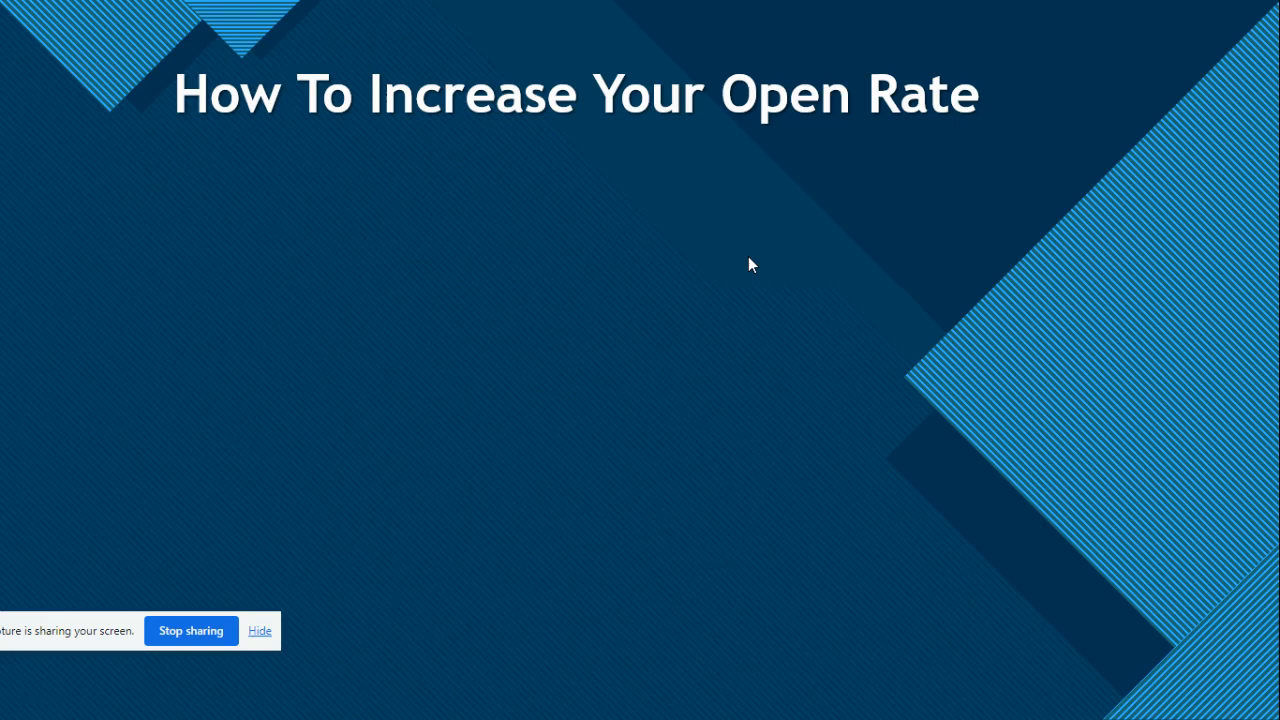
Step: Reveal point 1, Write A Killer Subject Line, and its Short & Sweet tip
key(right)
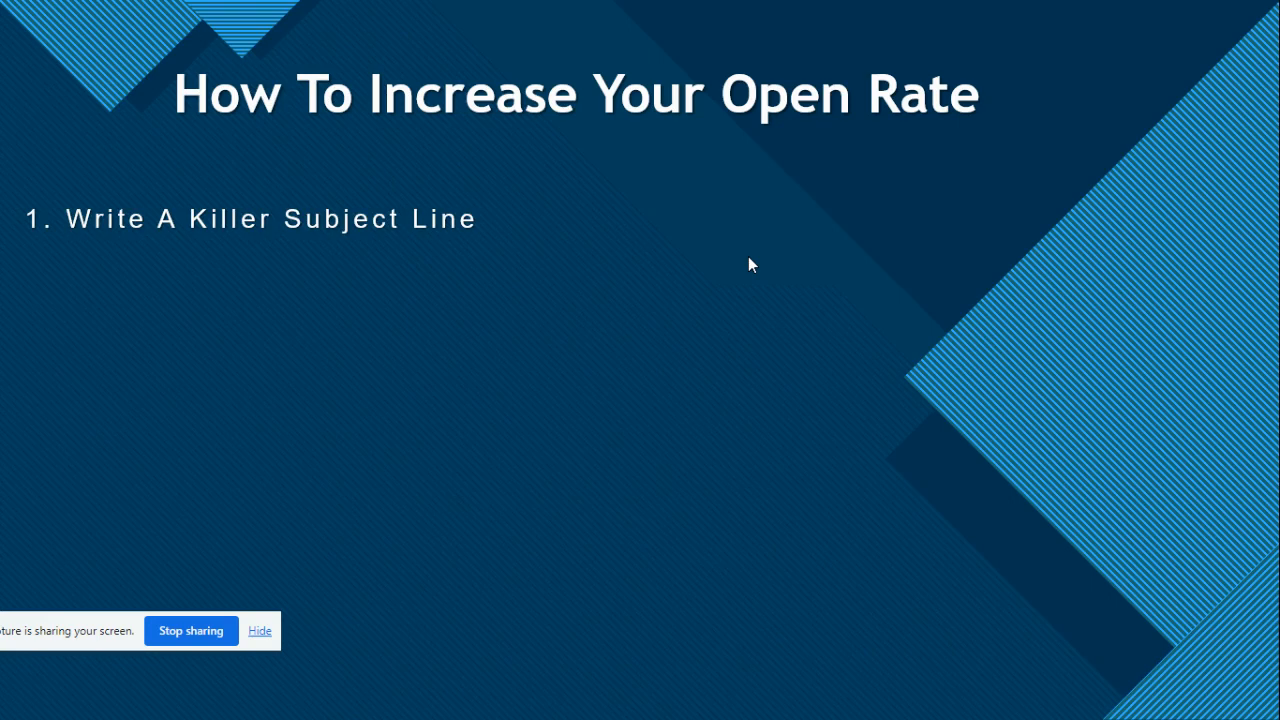
mouse_move(780, 297)
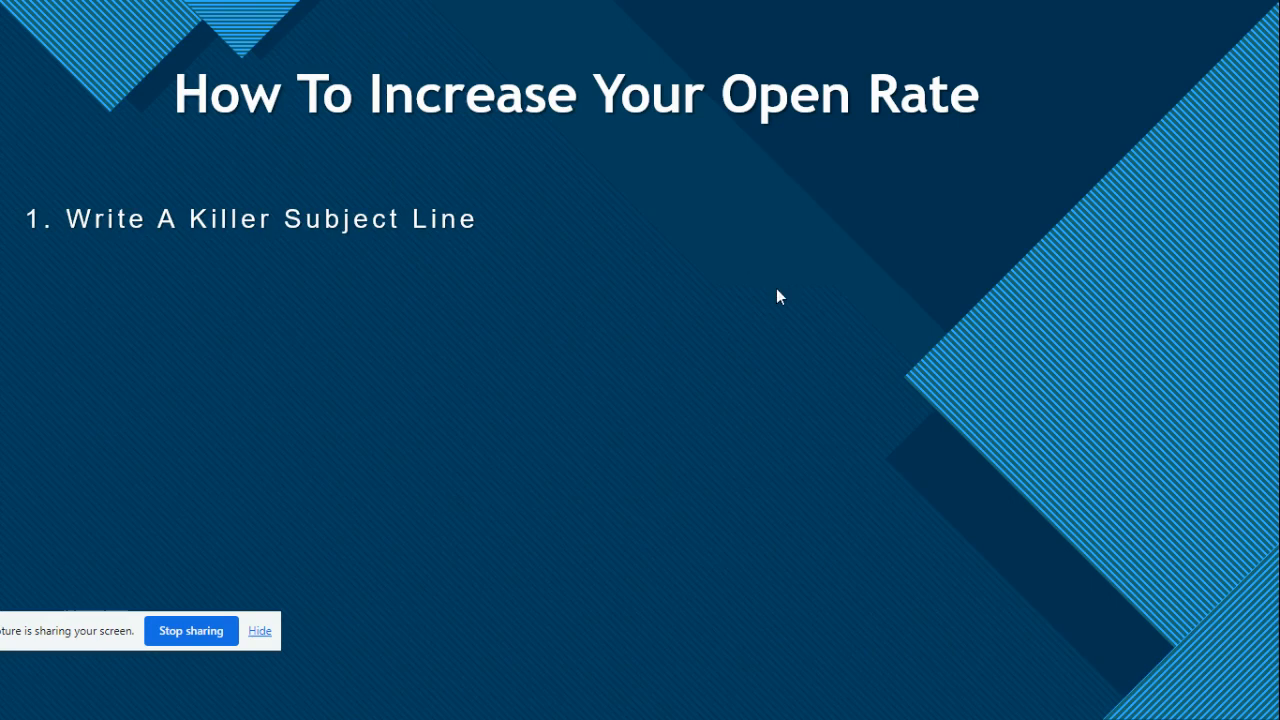
mouse_move(893, 402)
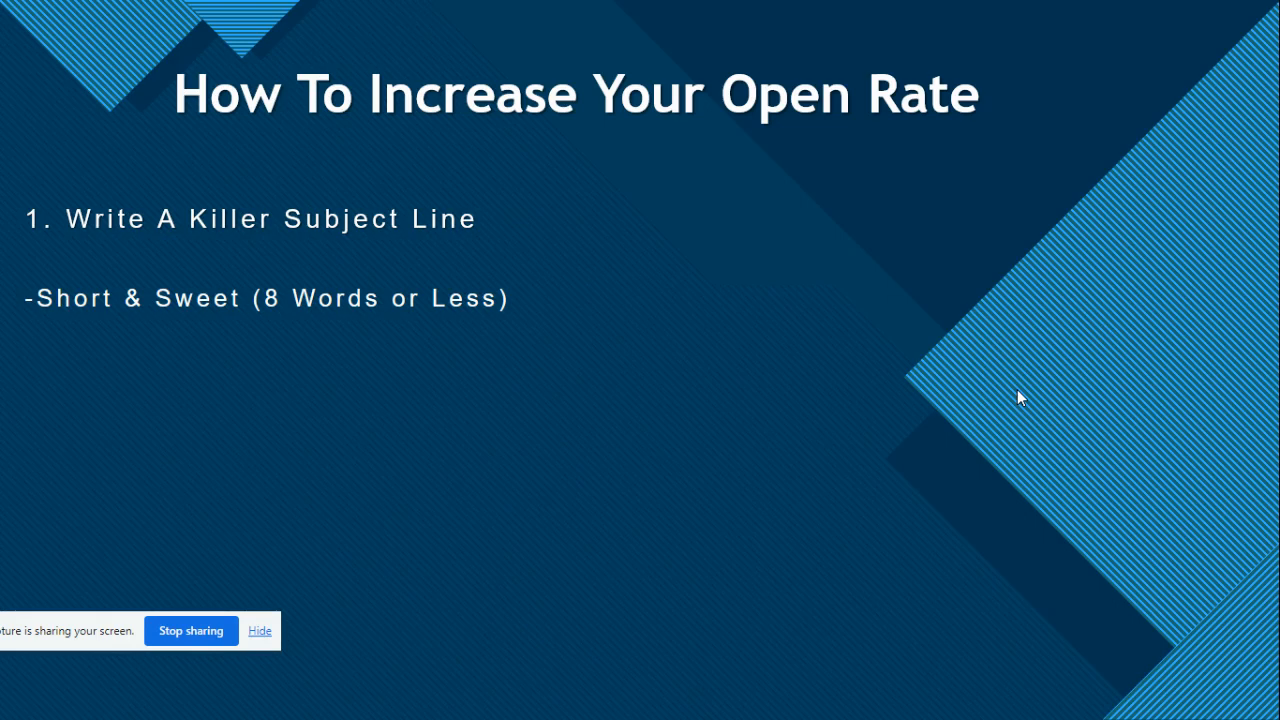
mouse_move(1040, 410)
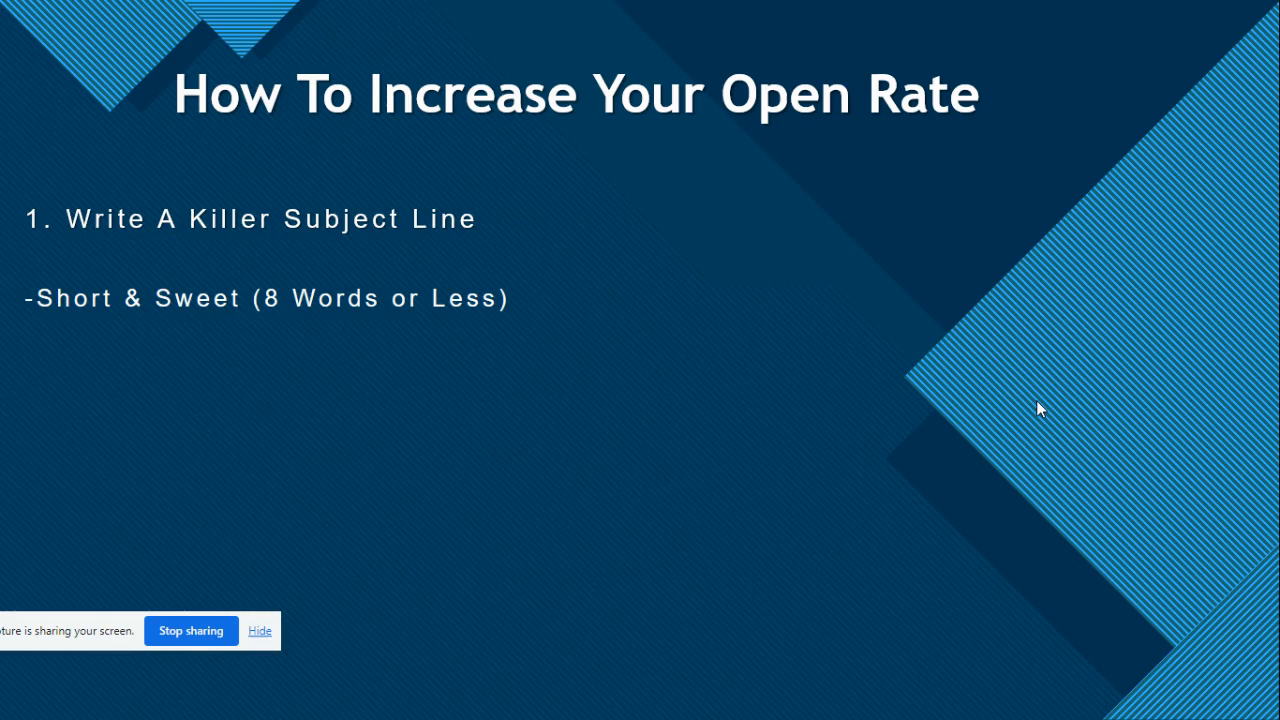
key(right)
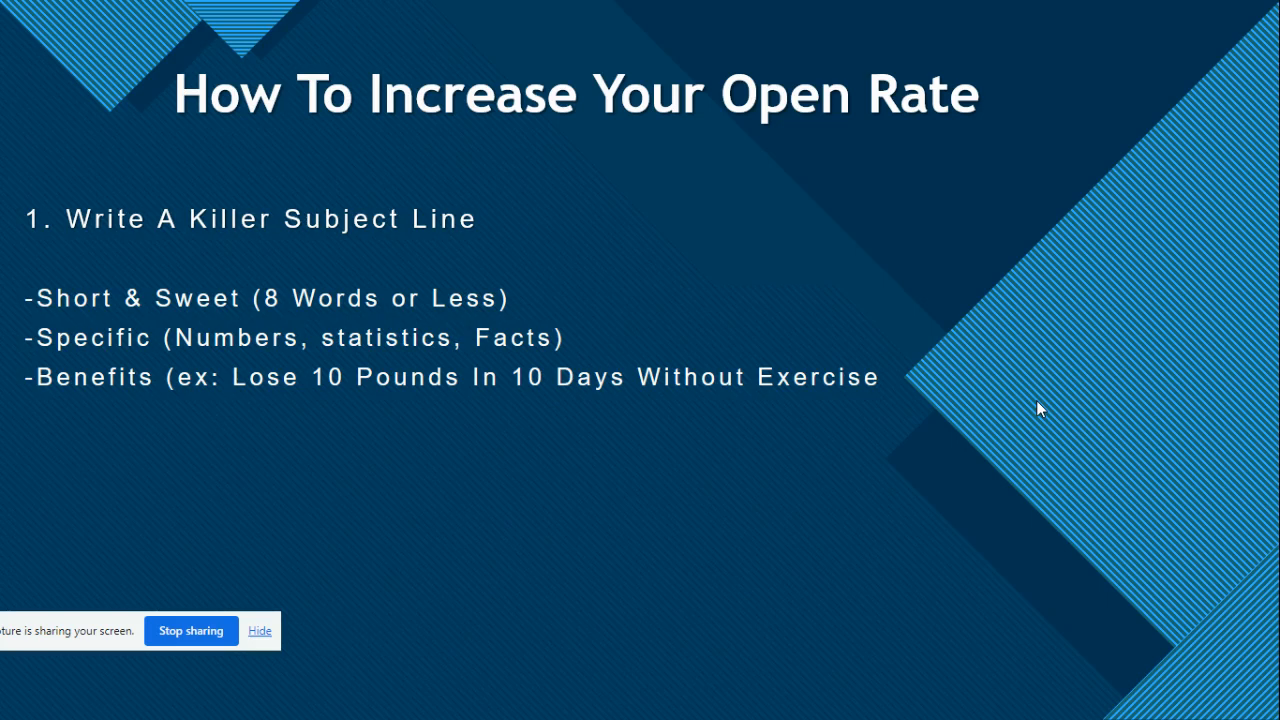
Step: Reveal the Focus On Them tip advising "You" instead of "I & We"
key(right)
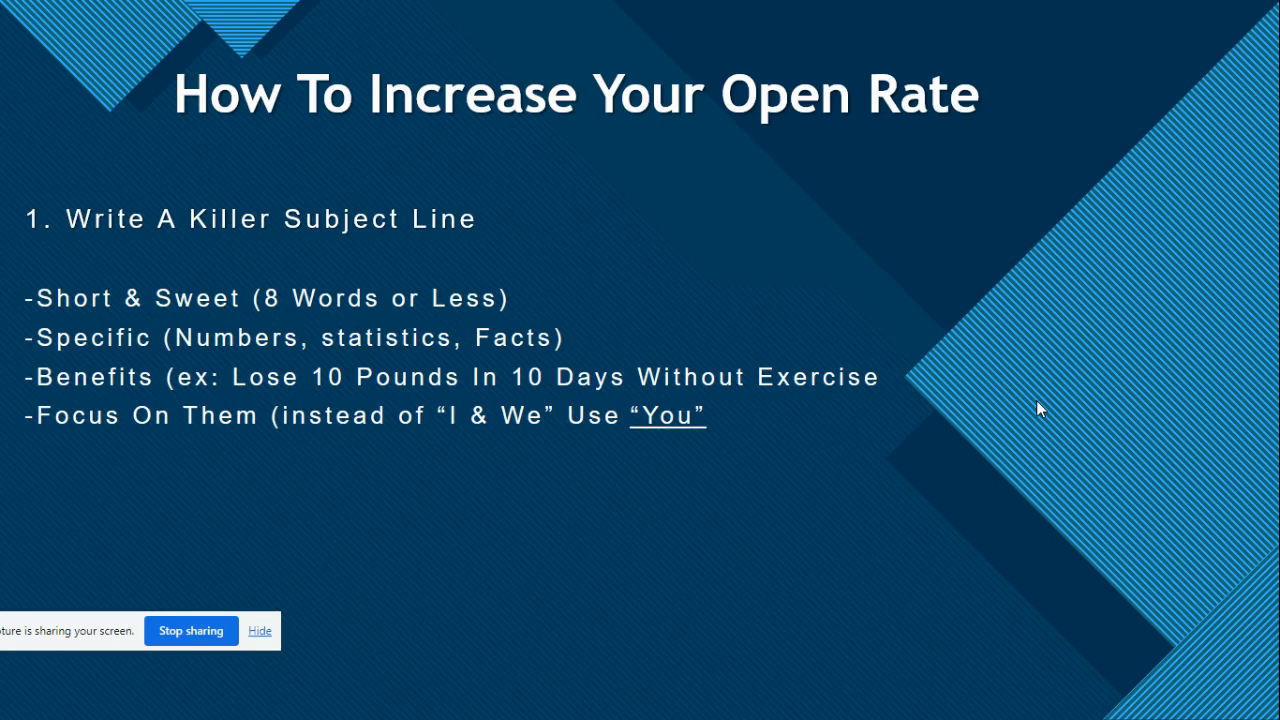
Step: Reveal point 2, Avoid Spam Filter, with its spam-word tips and yellow test-before-sending note
key(right)
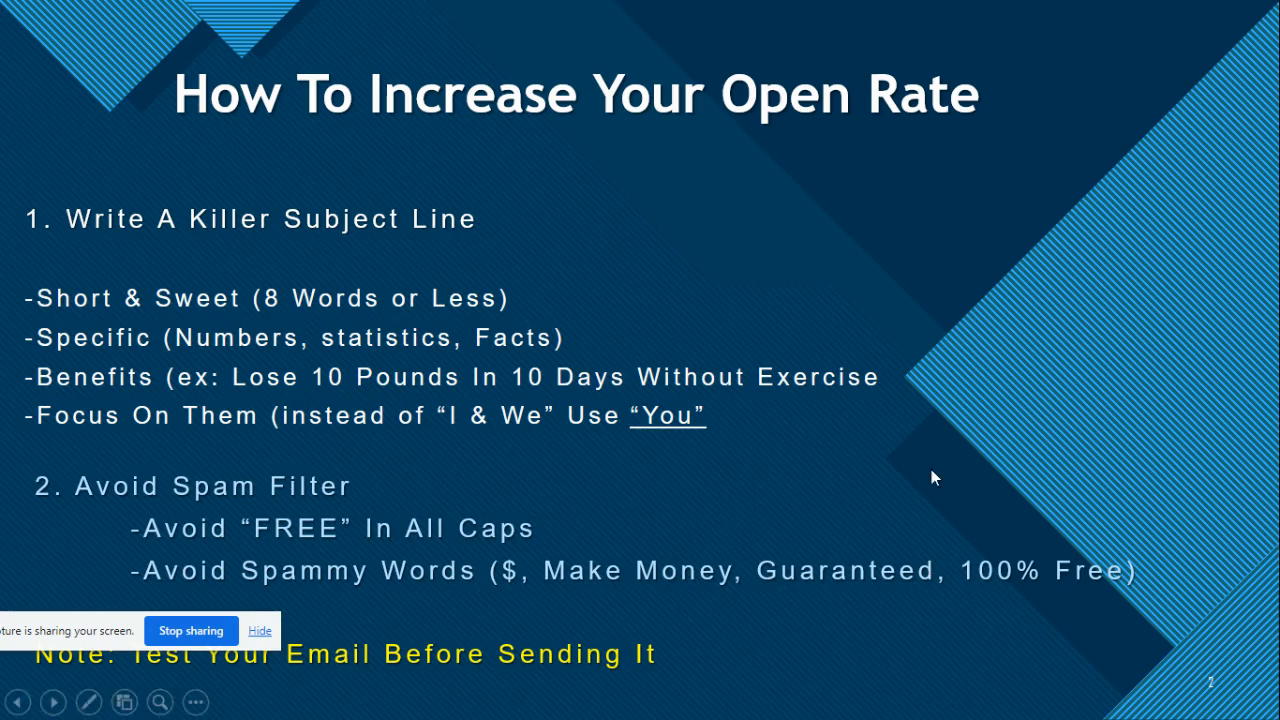
mouse_move(850, 480)
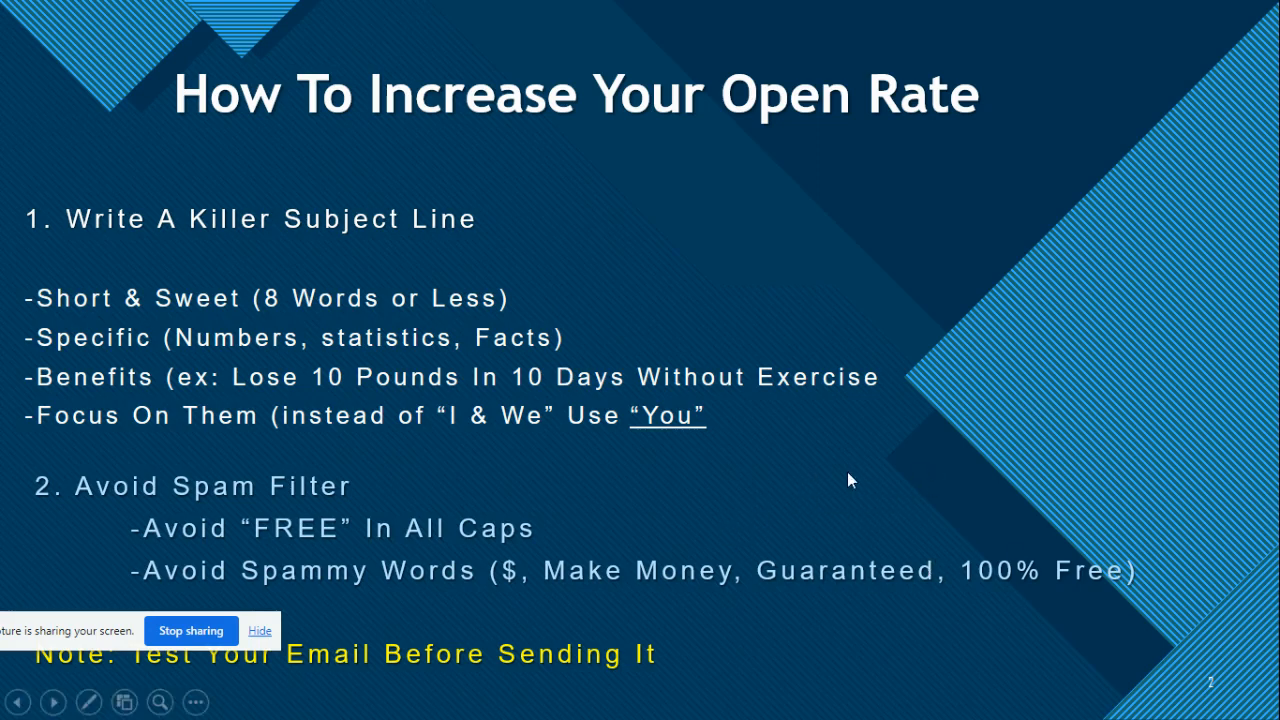
mouse_move(399, 538)
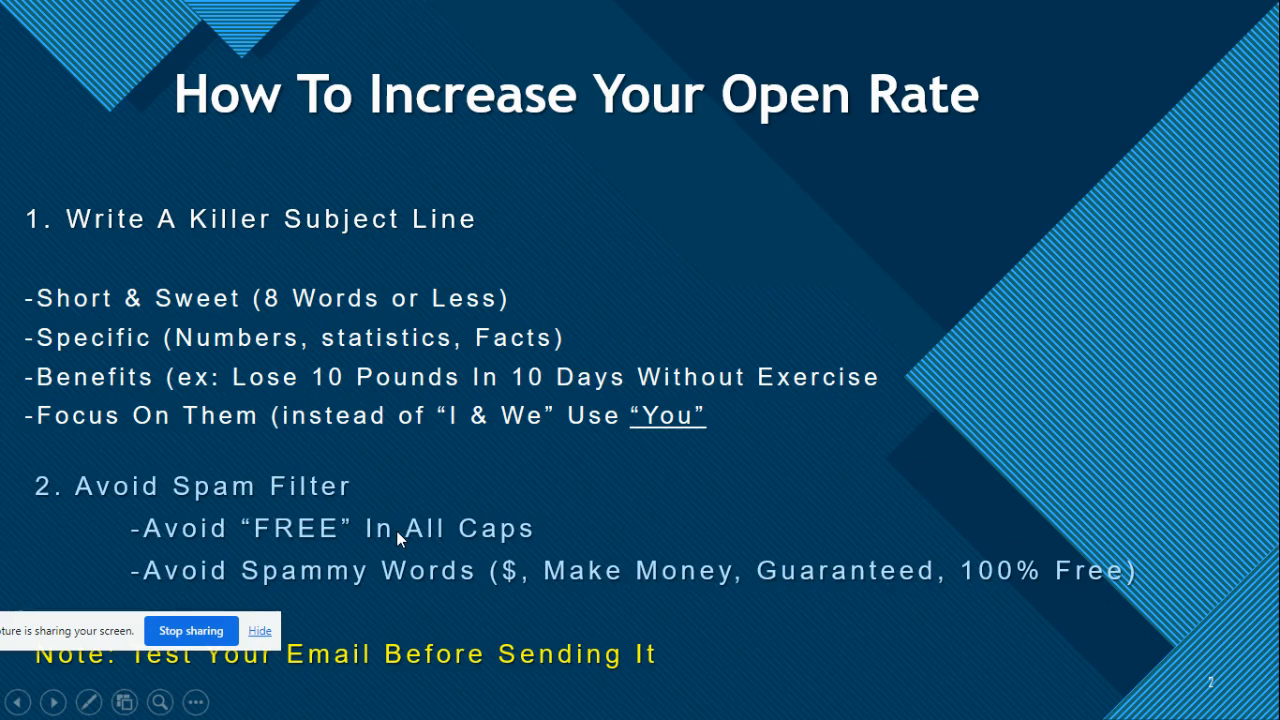
mouse_move(448, 540)
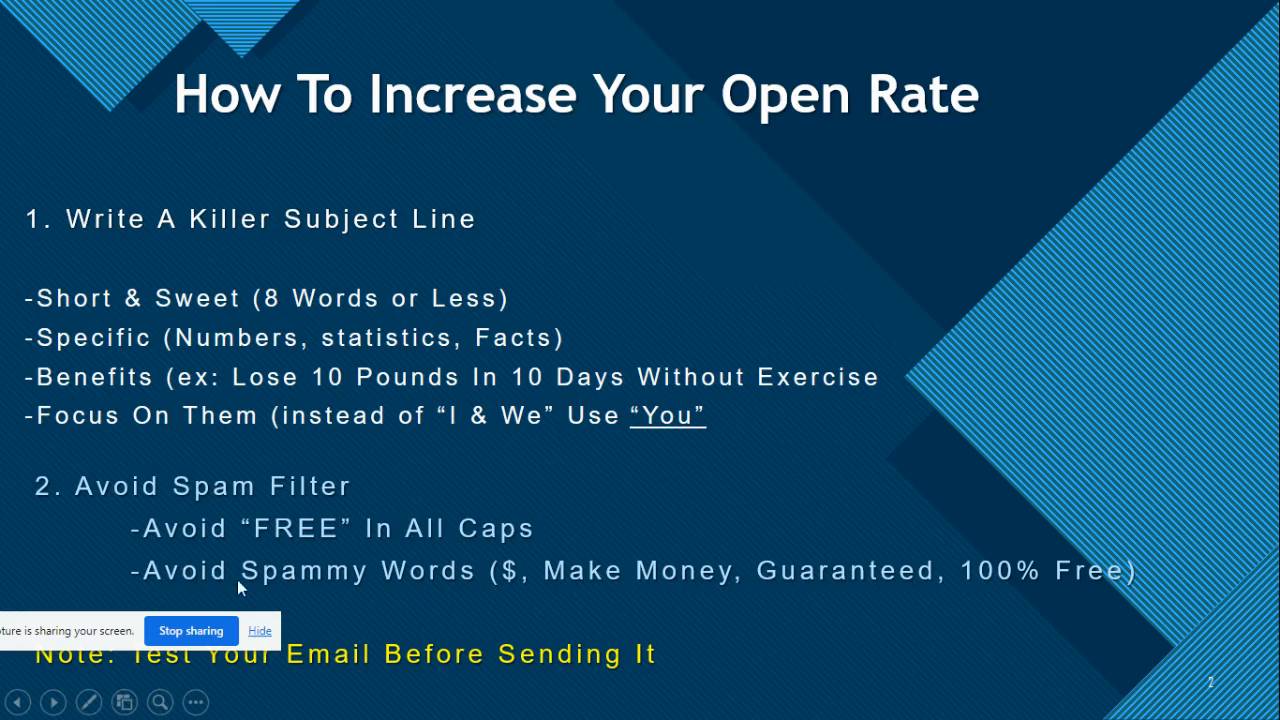
mouse_move(406, 610)
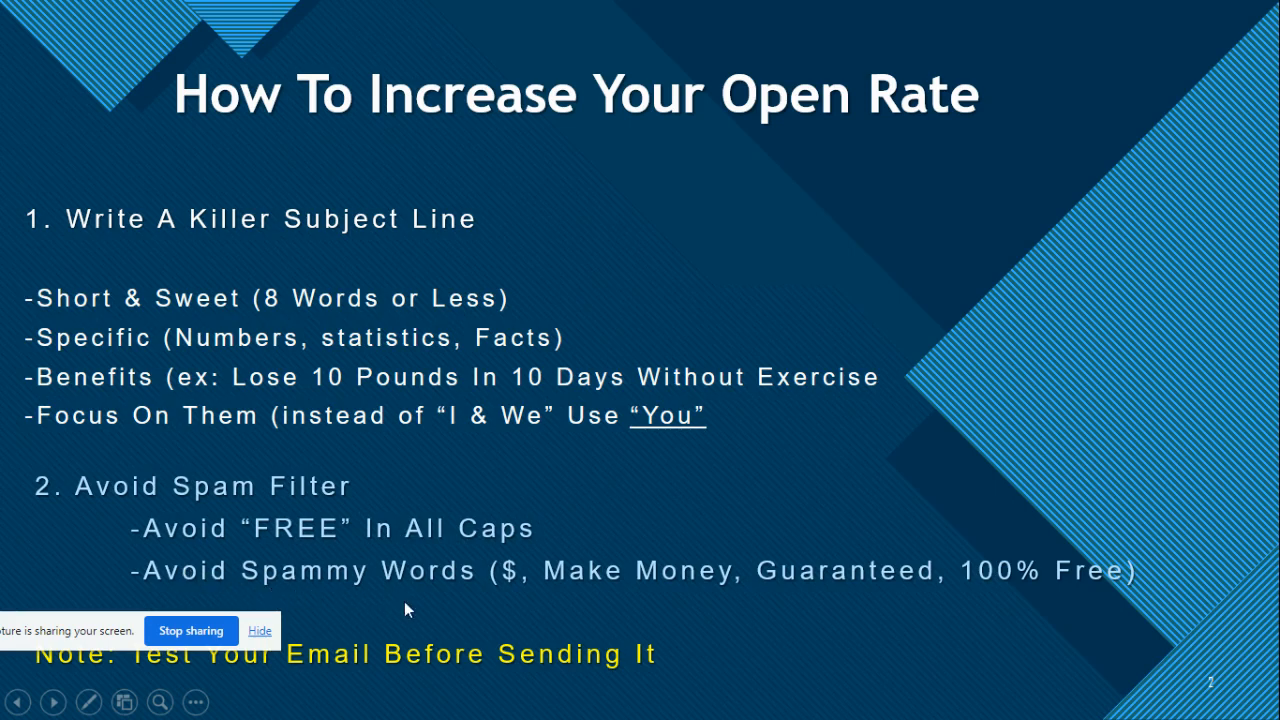
mouse_move(667, 603)
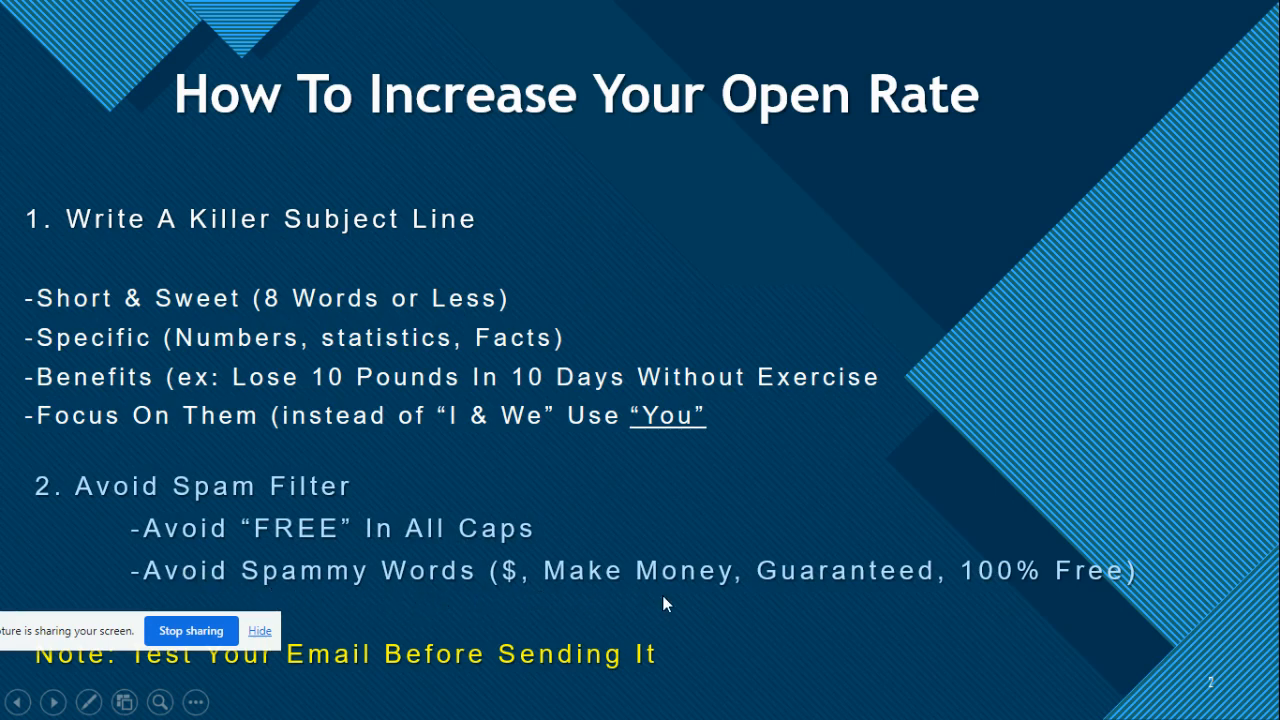
mouse_move(957, 597)
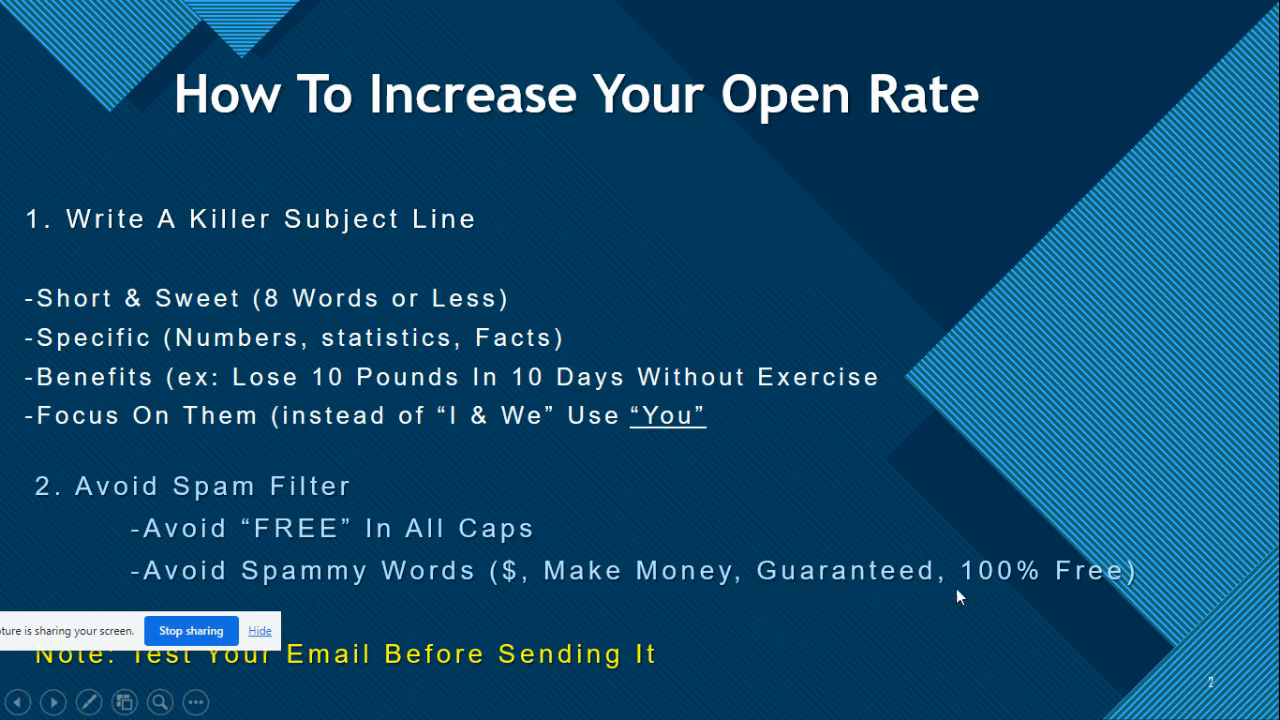
mouse_move(1043, 586)
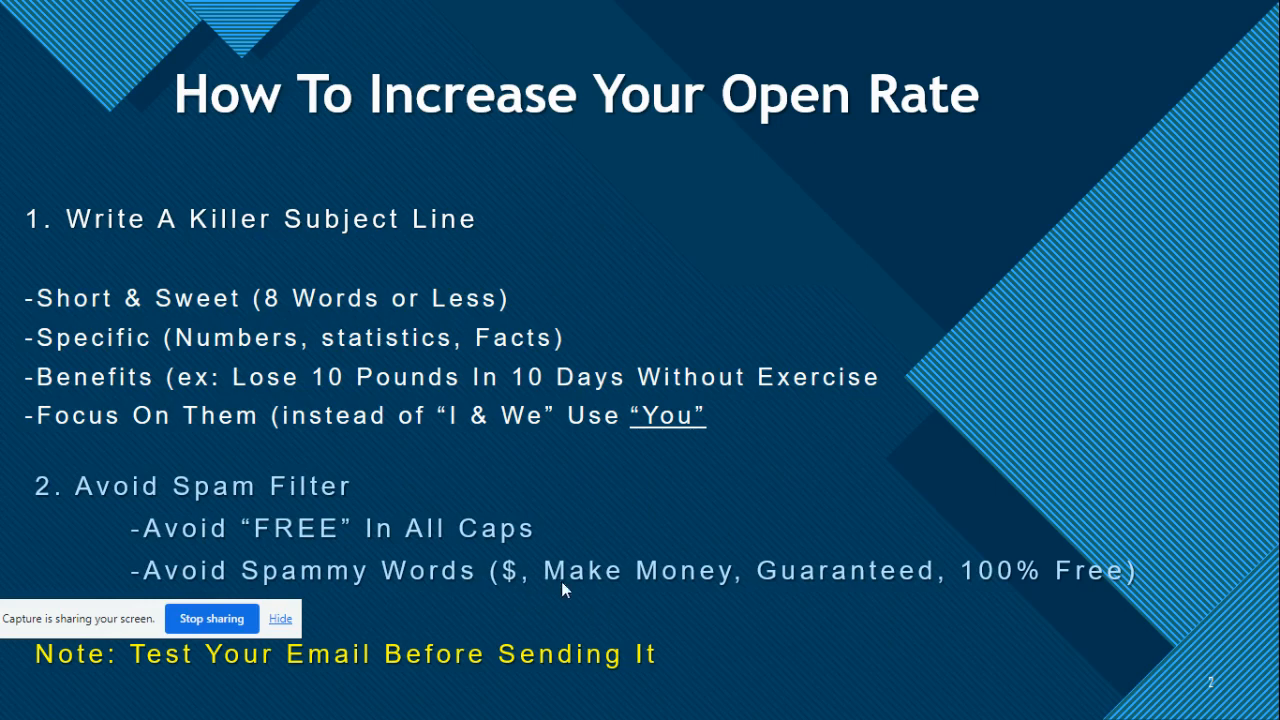
mouse_move(805, 617)
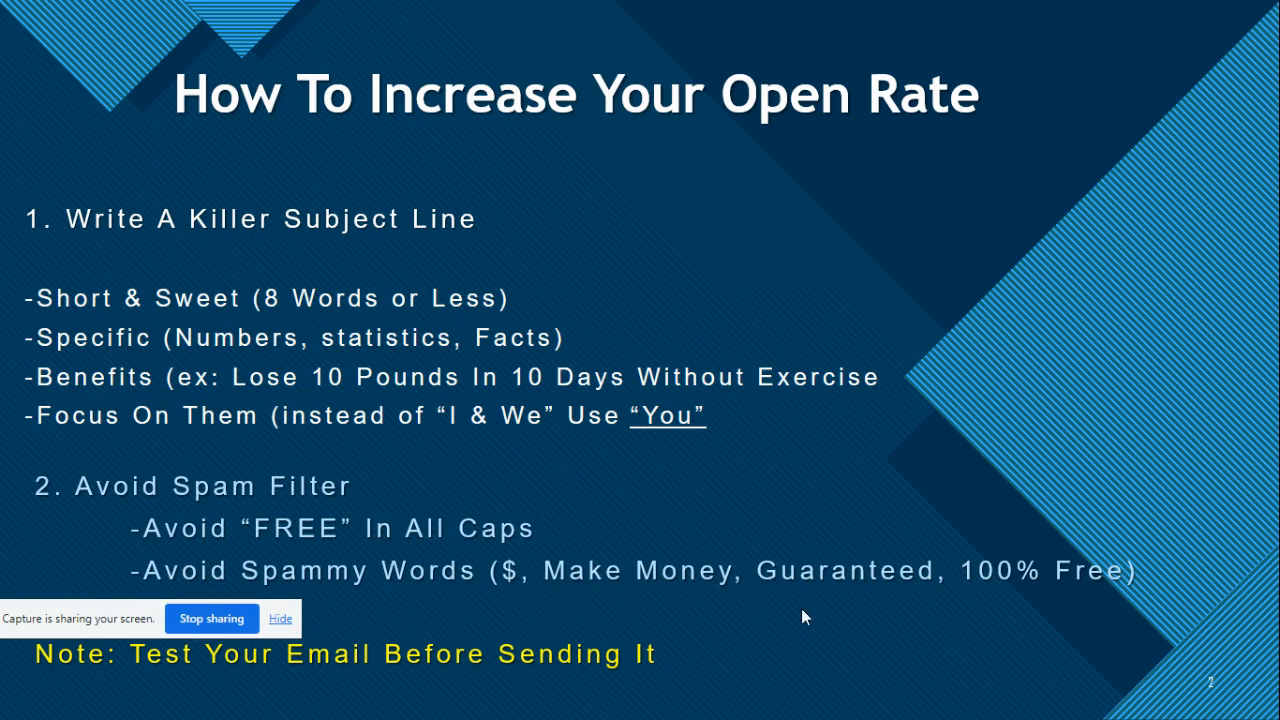
mouse_move(182, 680)
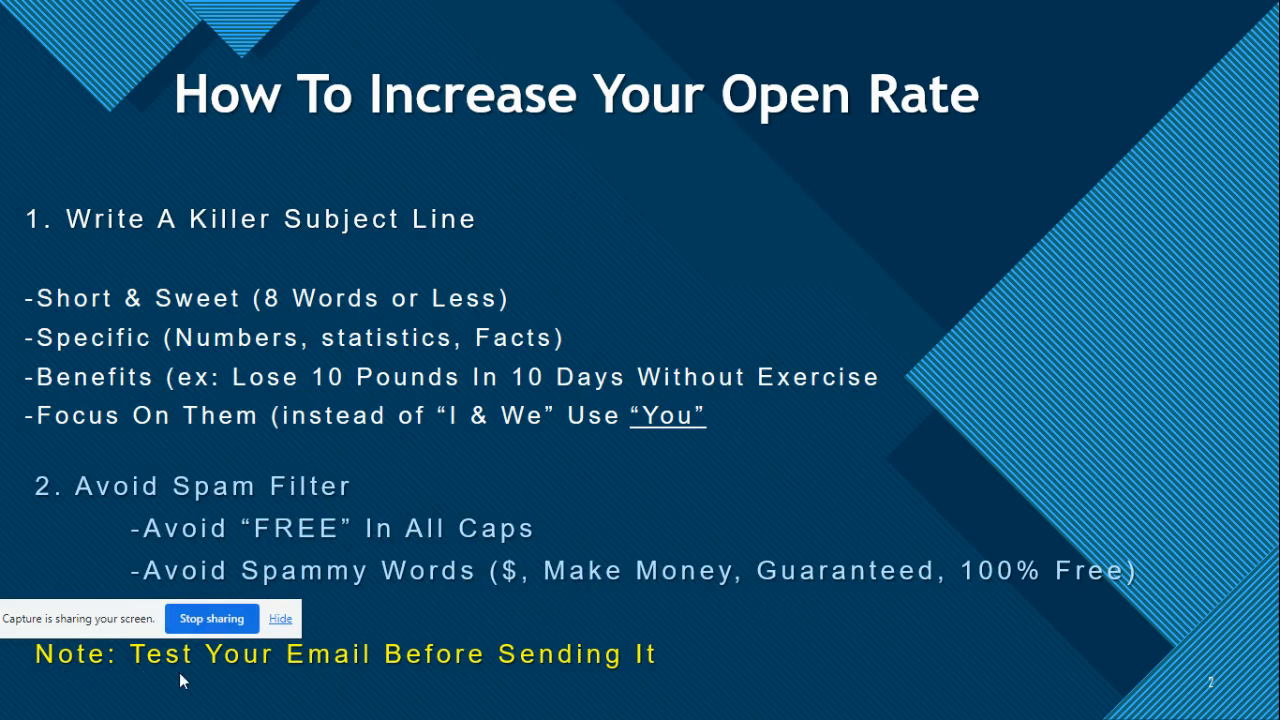
mouse_move(601, 676)
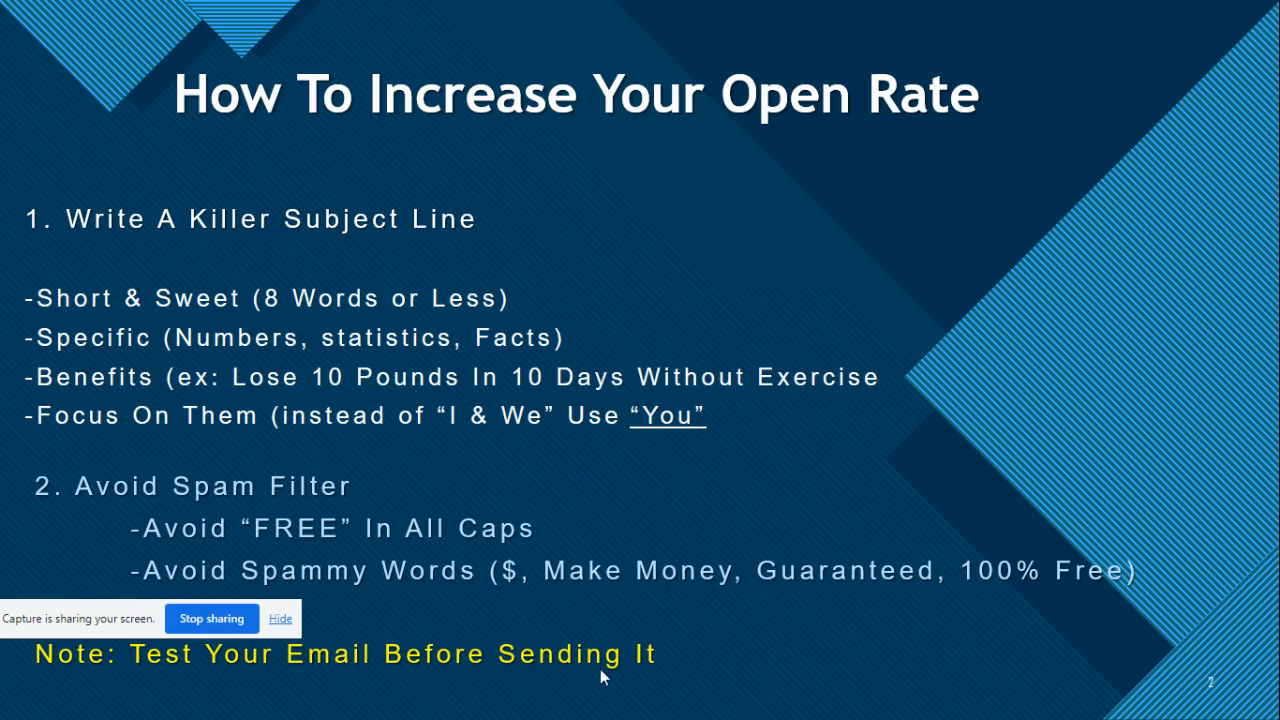
mouse_move(618, 662)
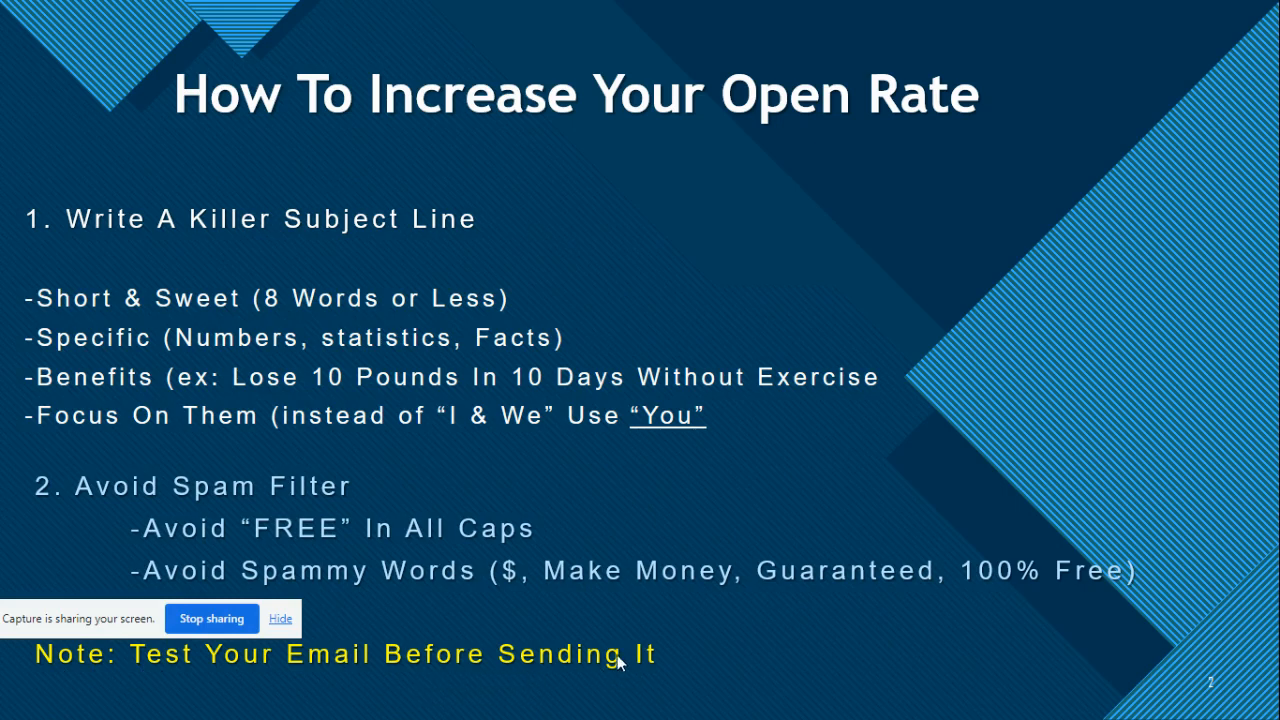
mouse_move(730, 612)
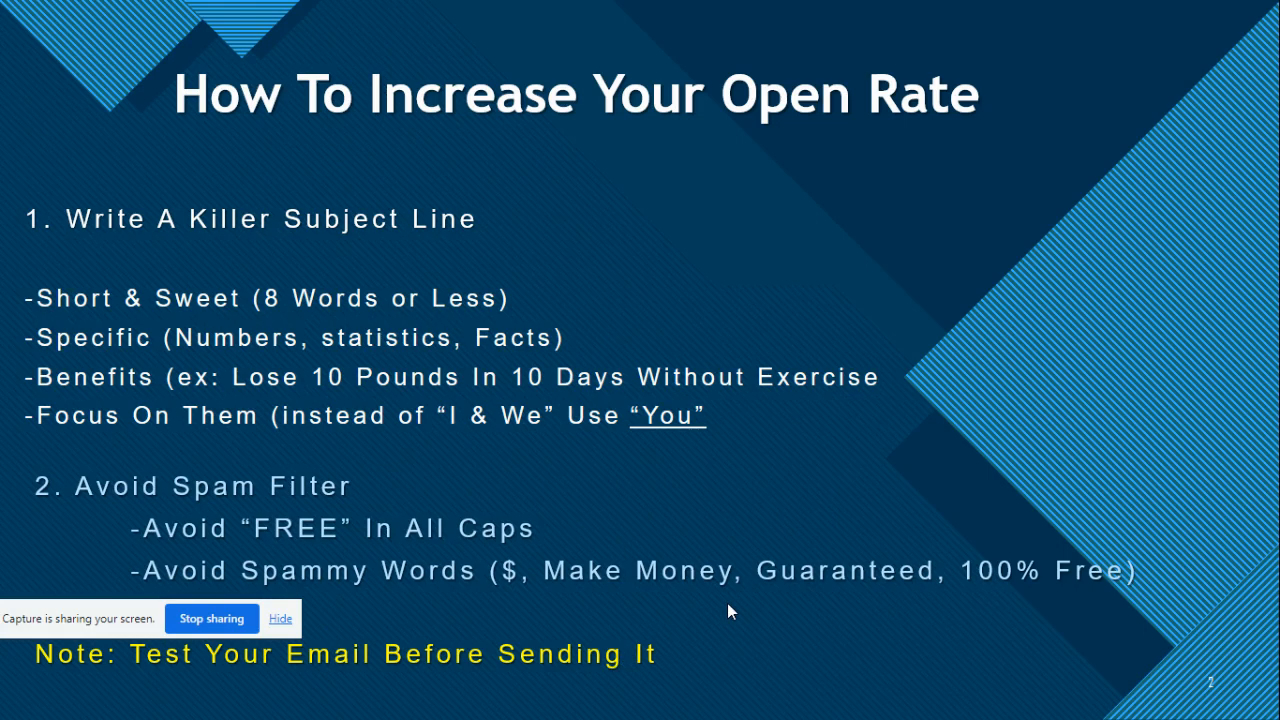
mouse_move(812, 410)
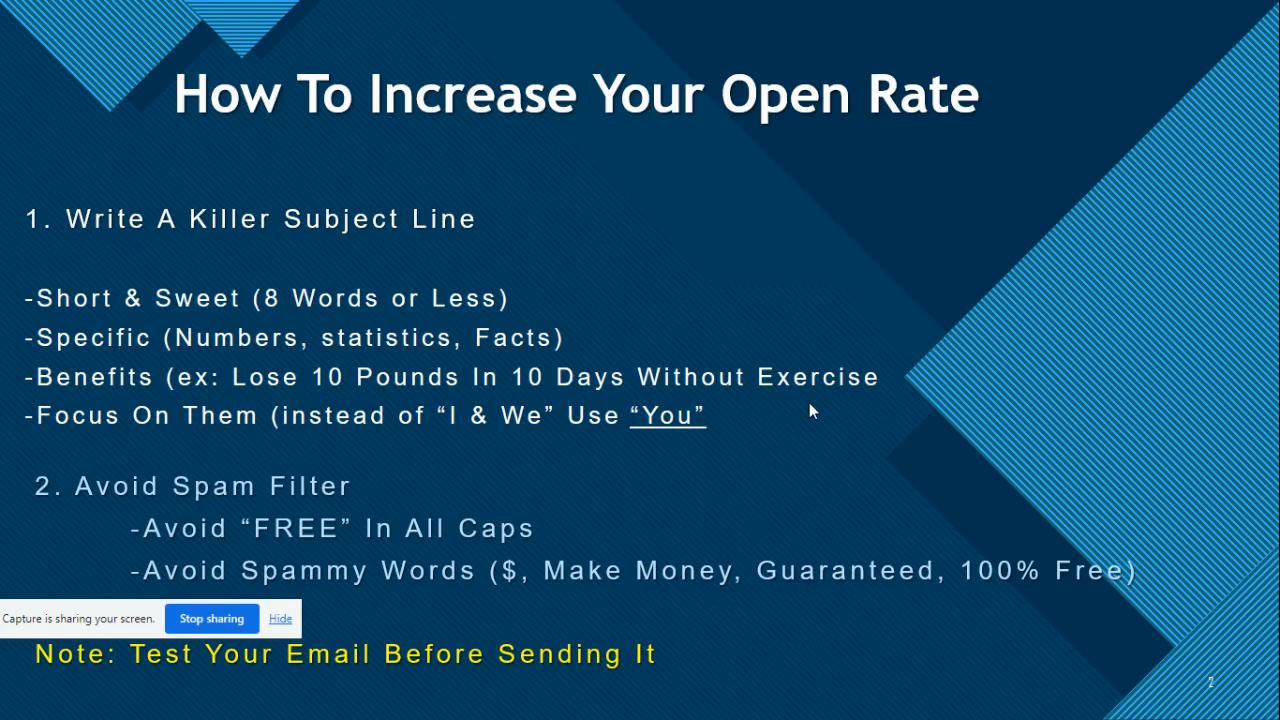
mouse_move(908, 495)
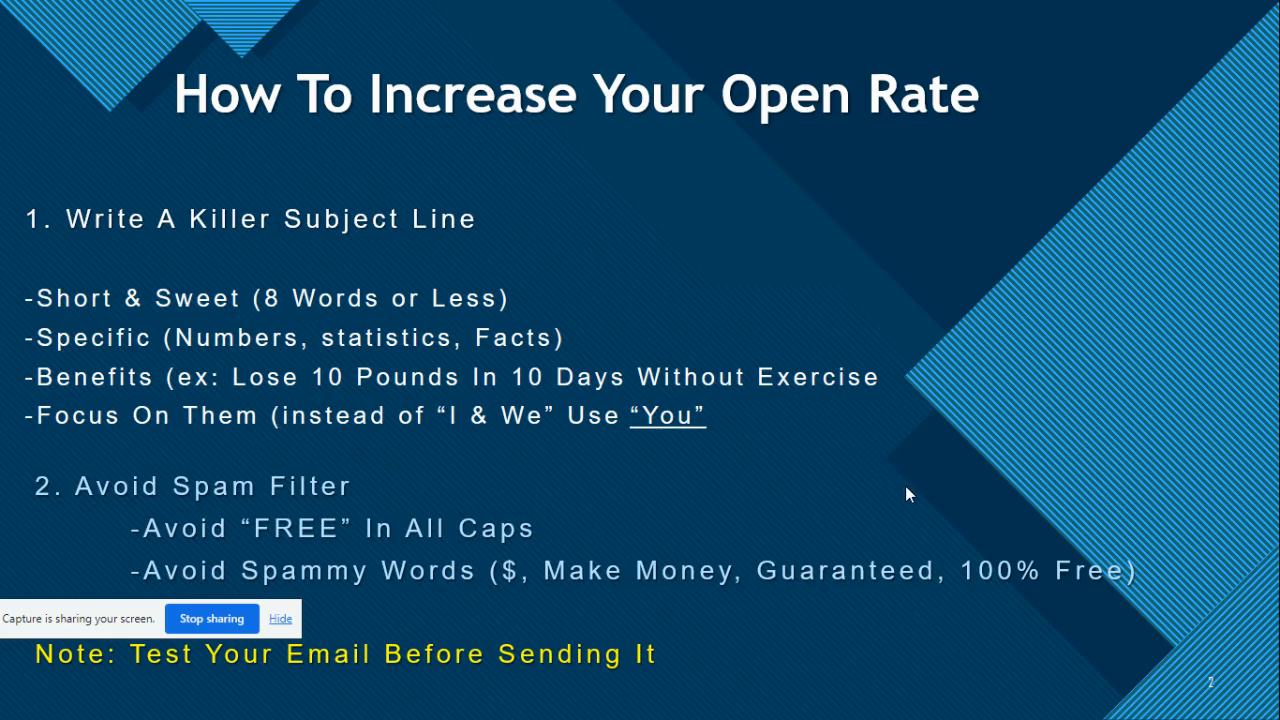
mouse_move(864, 262)
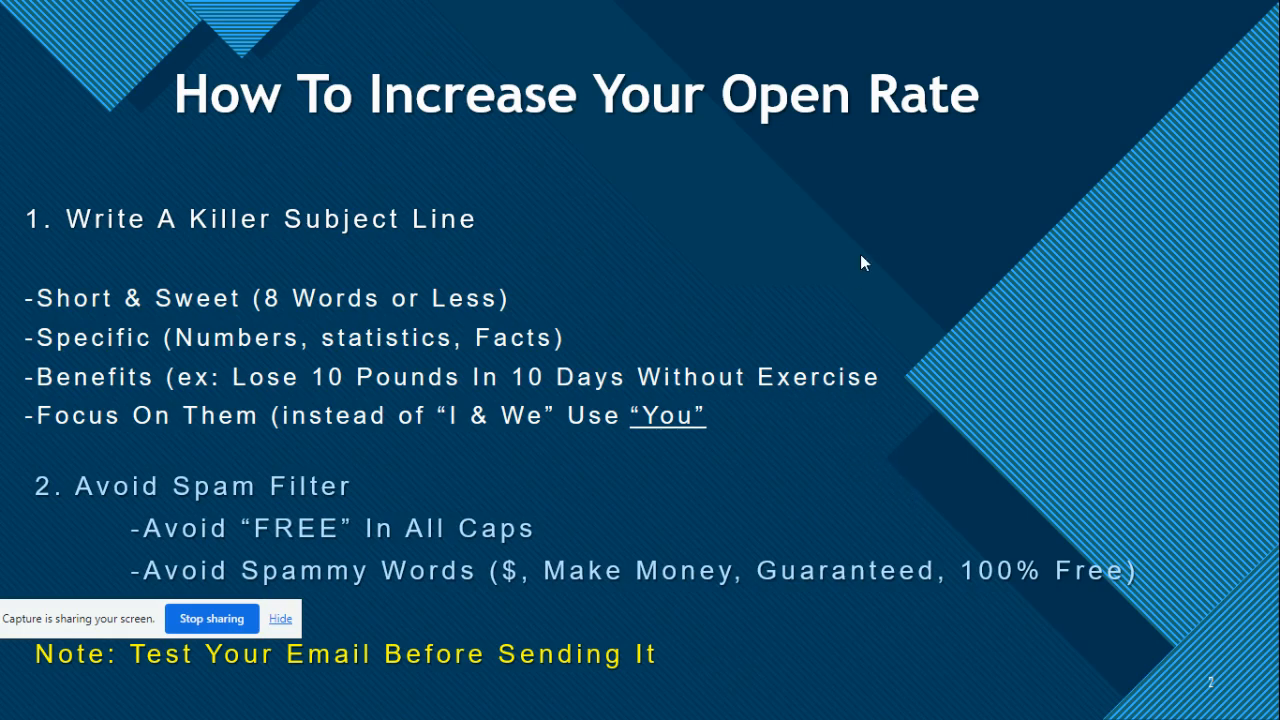